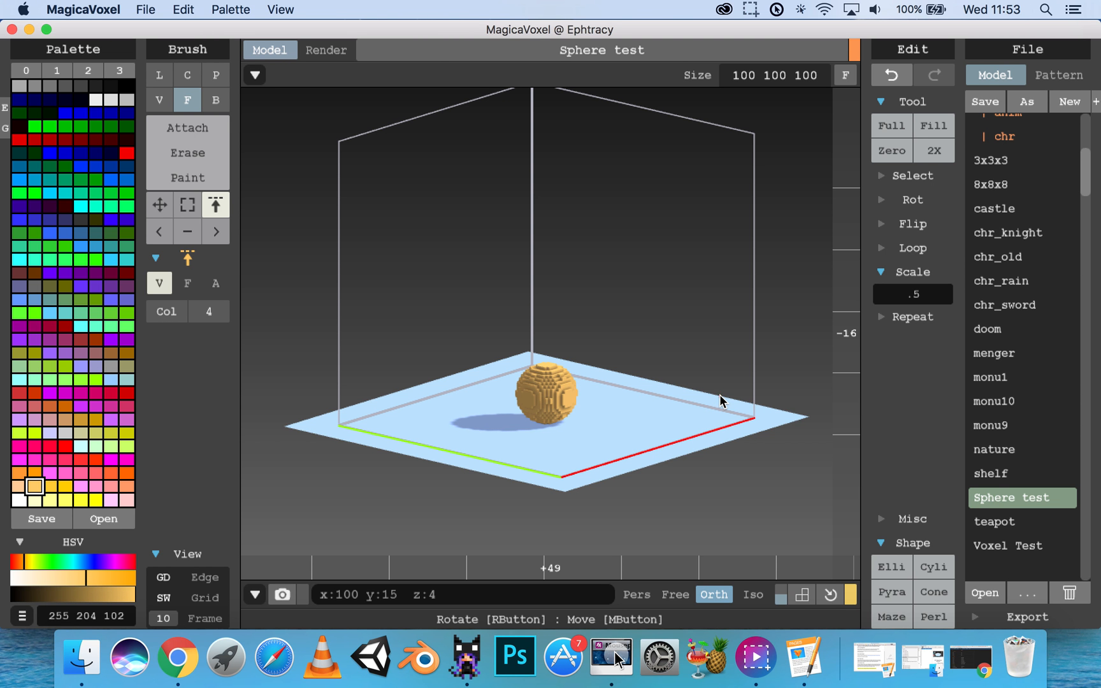
{"action": "mouse_move", "coordinate": [666, 405]}
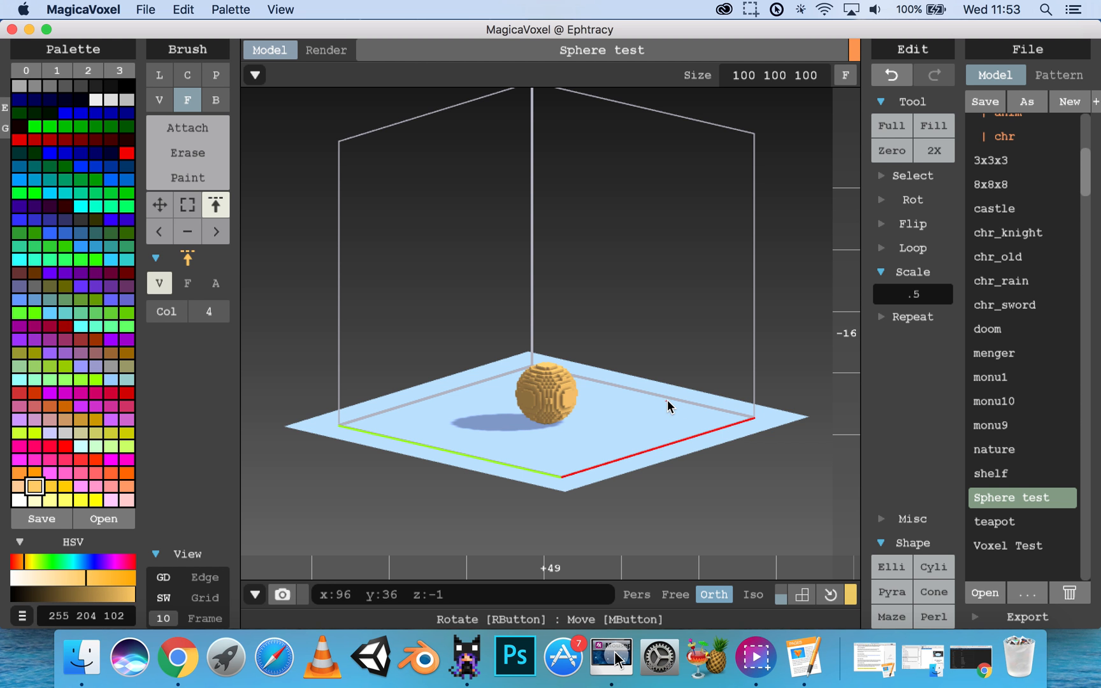
{"action": "mouse_move", "coordinate": [608, 393]}
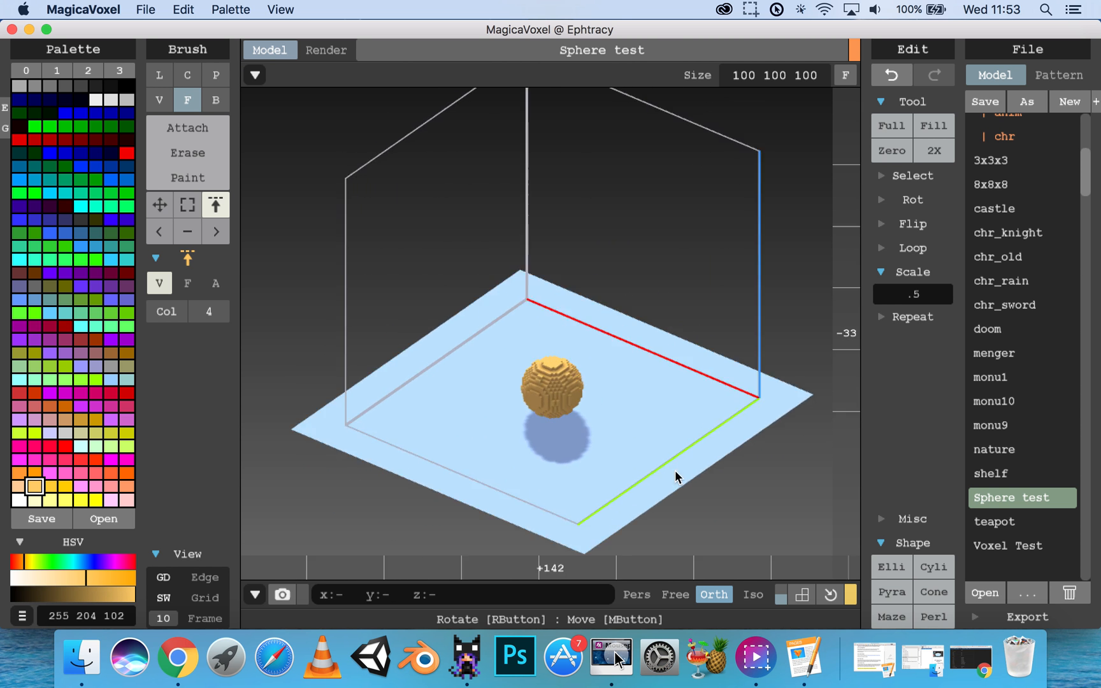
- Orbit, pan and zoom around the orange voxel sphere to view it from a more rotated angle
{"action": "left_click_drag", "start_coordinate": [674, 478], "coordinate": [595, 422]}
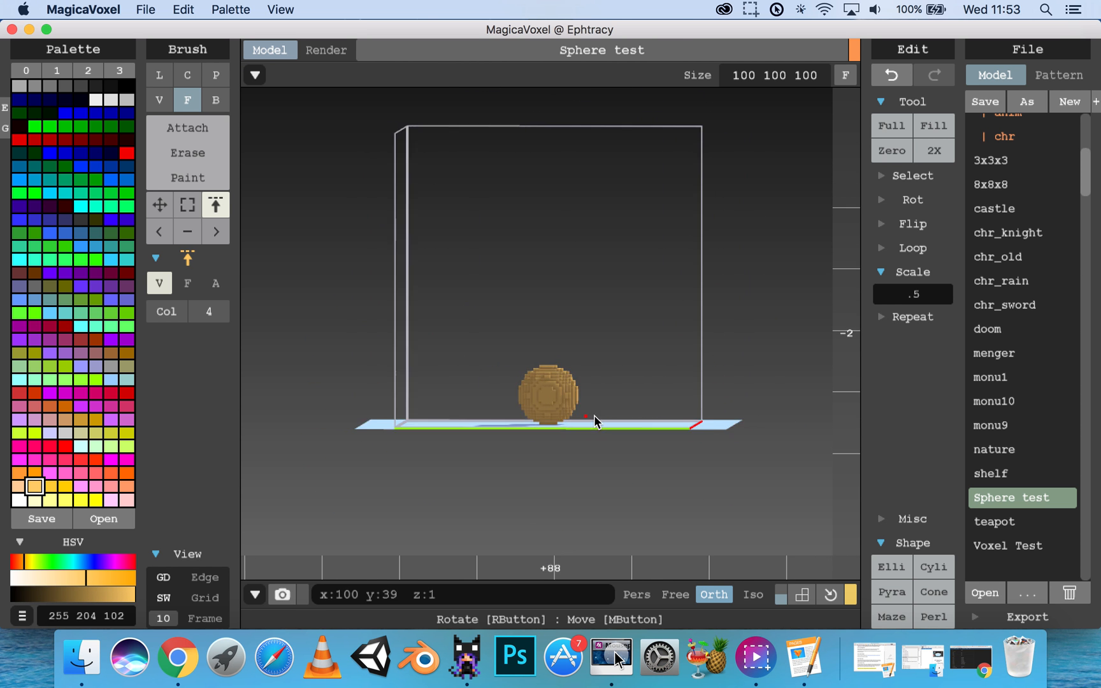
{"action": "left_click_drag", "start_coordinate": [594, 422], "coordinate": [527, 450]}
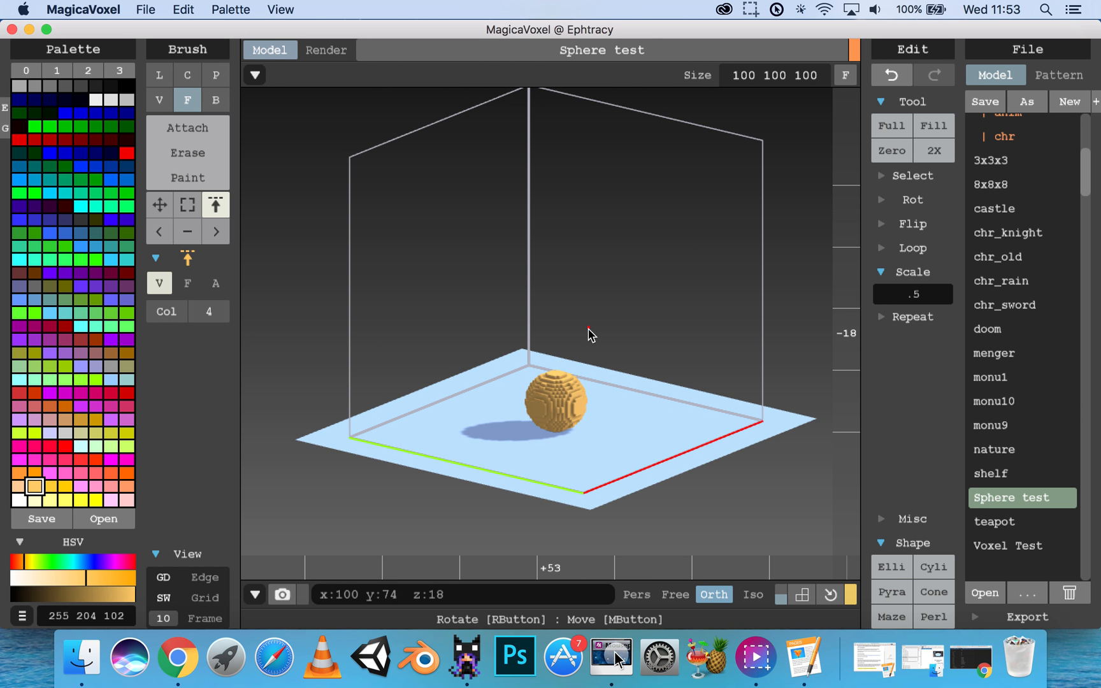
{"action": "mouse_move", "coordinate": [617, 346]}
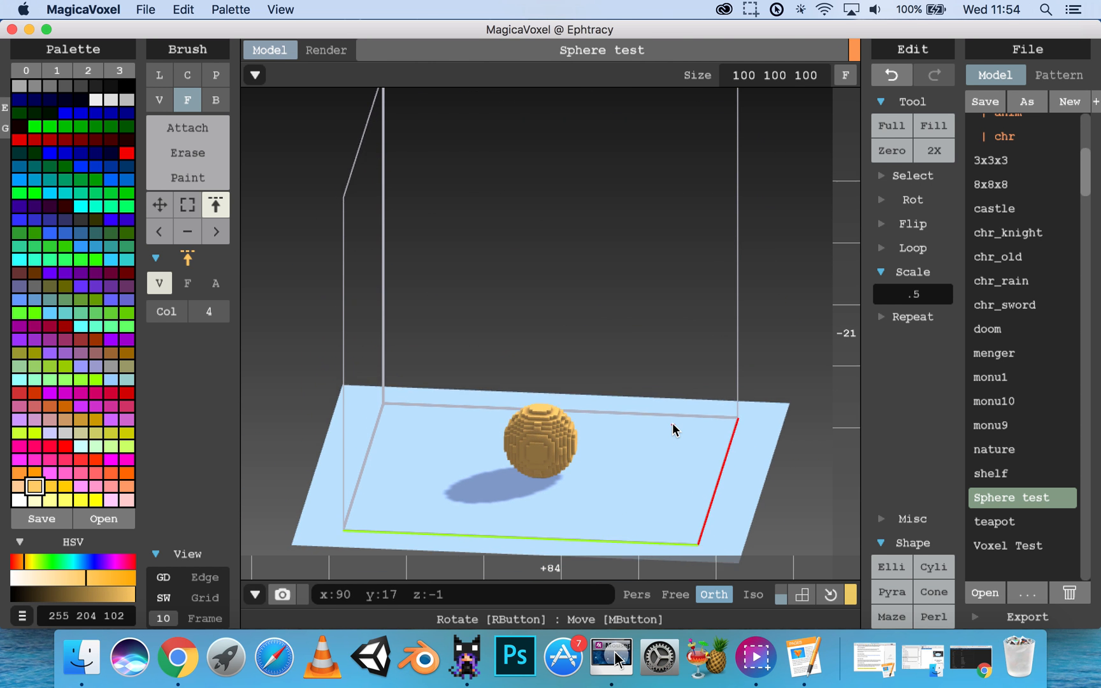
{"action": "left_click_drag", "start_coordinate": [671, 430], "coordinate": [651, 430]}
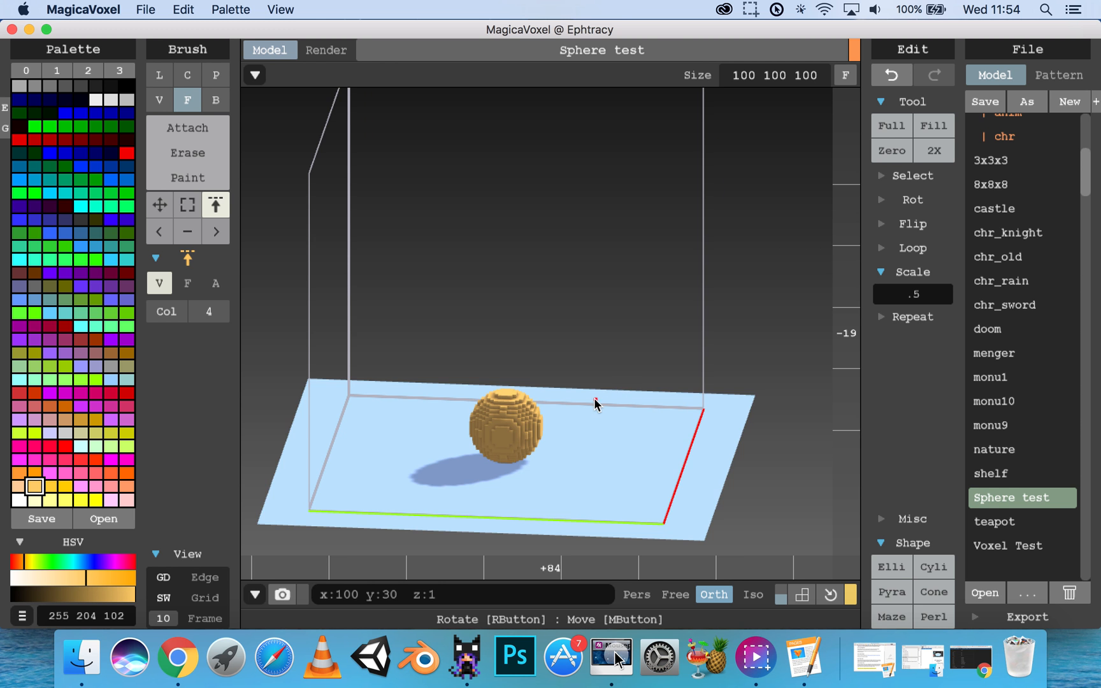
{"action": "left_click_drag", "start_coordinate": [596, 404], "coordinate": [608, 415]}
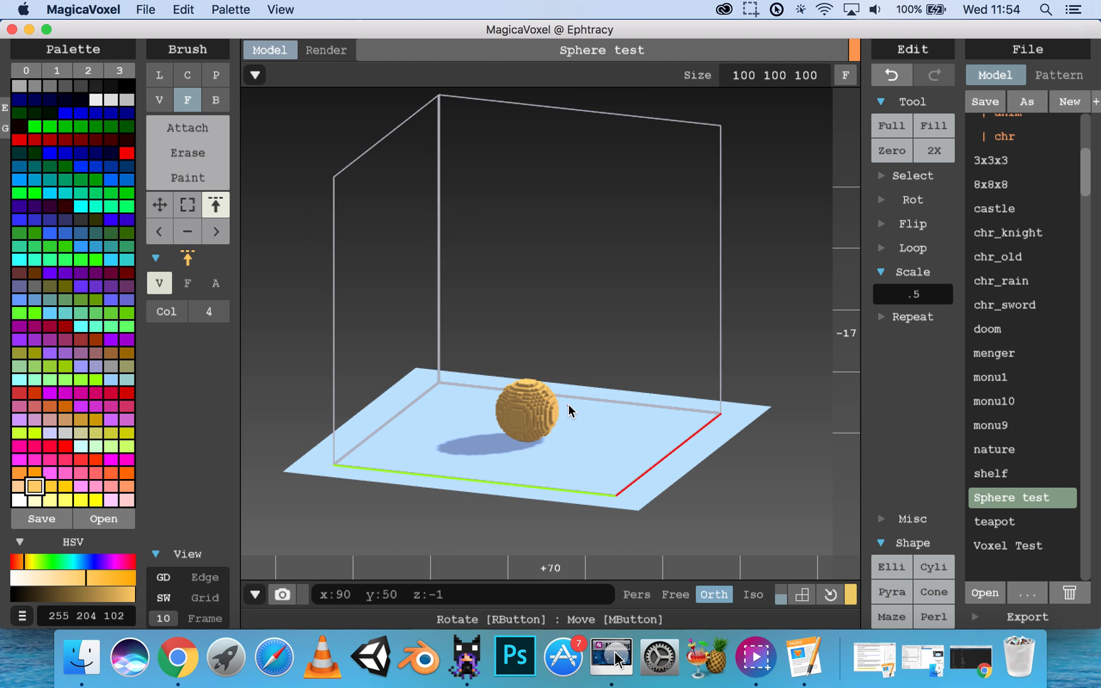
{"action": "left_click_drag", "start_coordinate": [568, 411], "coordinate": [562, 418]}
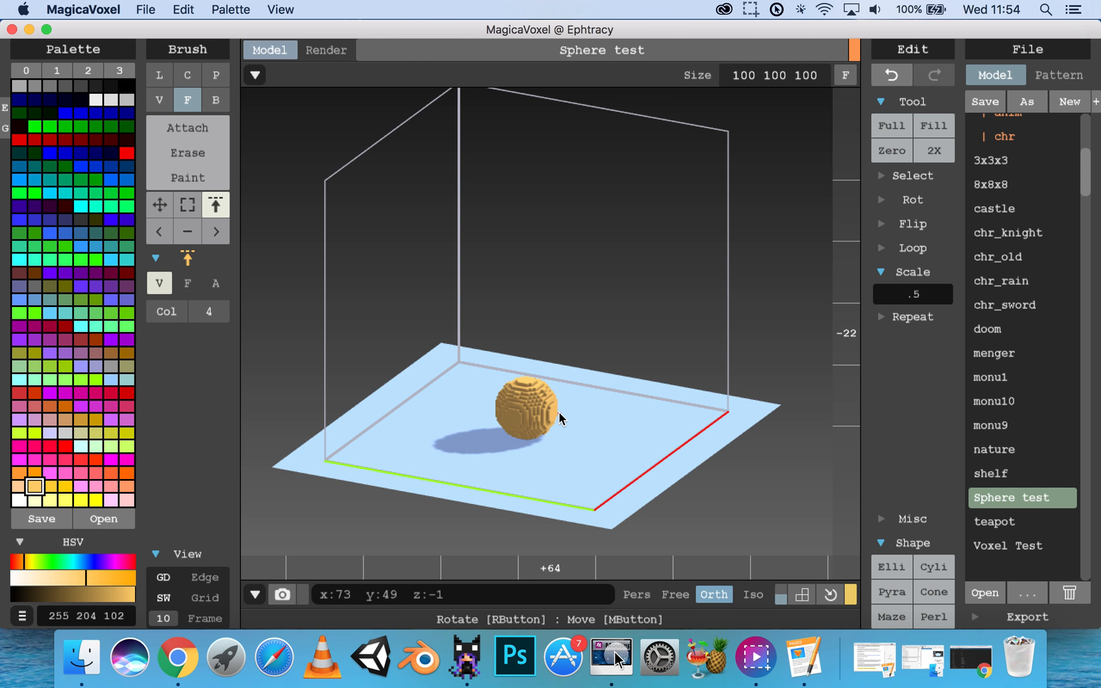